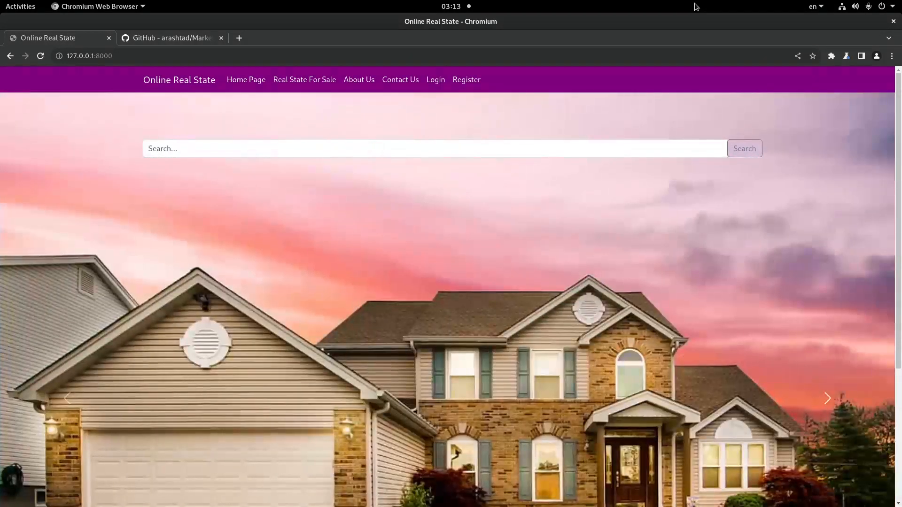
# - Search the home page for 'ON' and choose the ON suggestion to list Toronto house 2
pyautogui.click(827, 399)
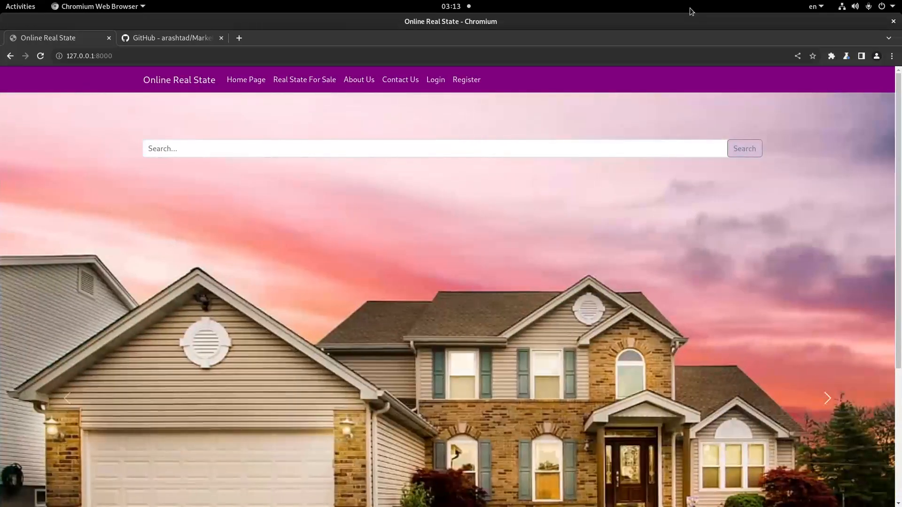
pyautogui.click(827, 398)
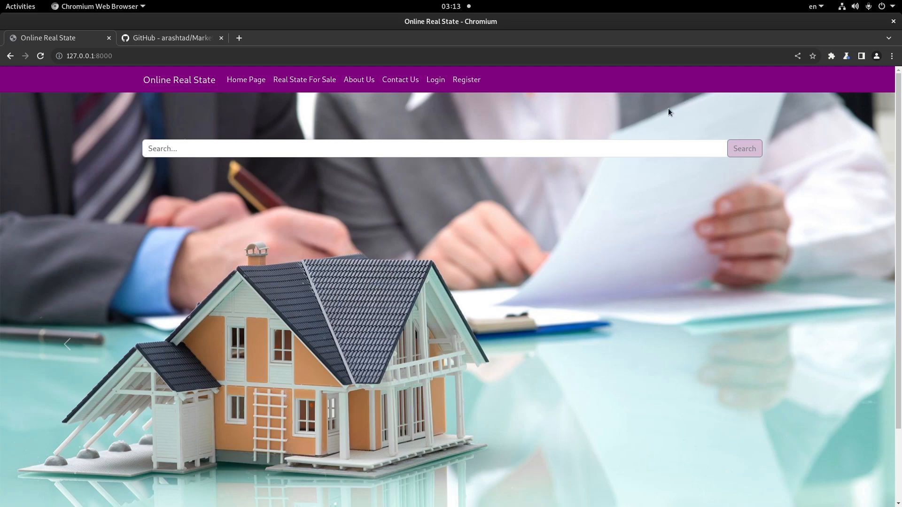
pyautogui.moveTo(679, 125)
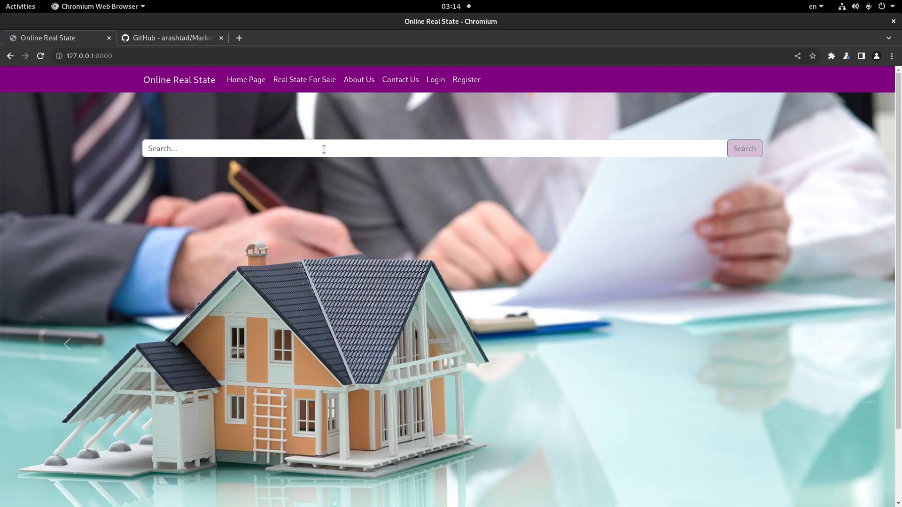
pyautogui.write('ON')
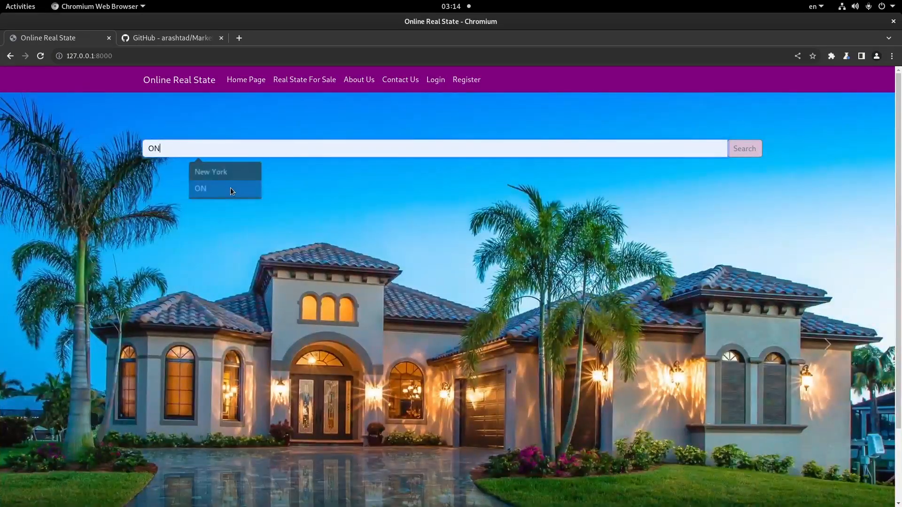
pyautogui.click(225, 188)
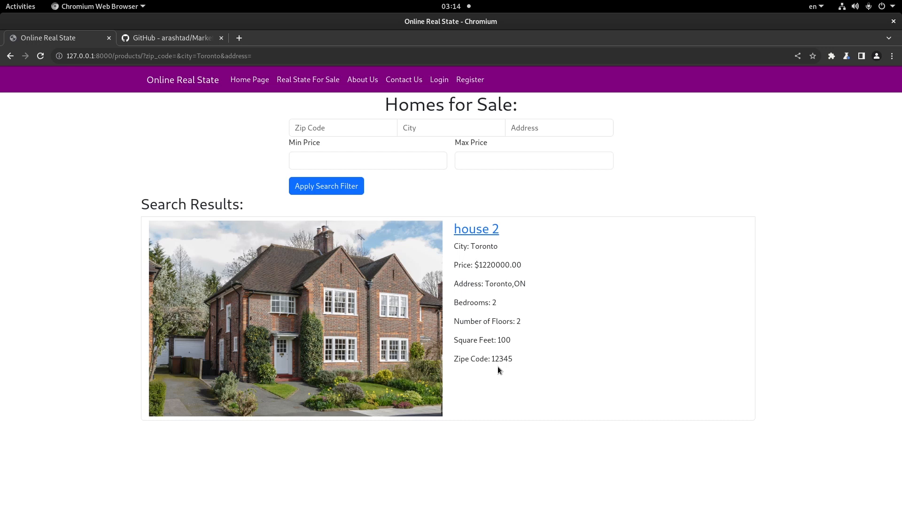
pyautogui.moveTo(425, 357)
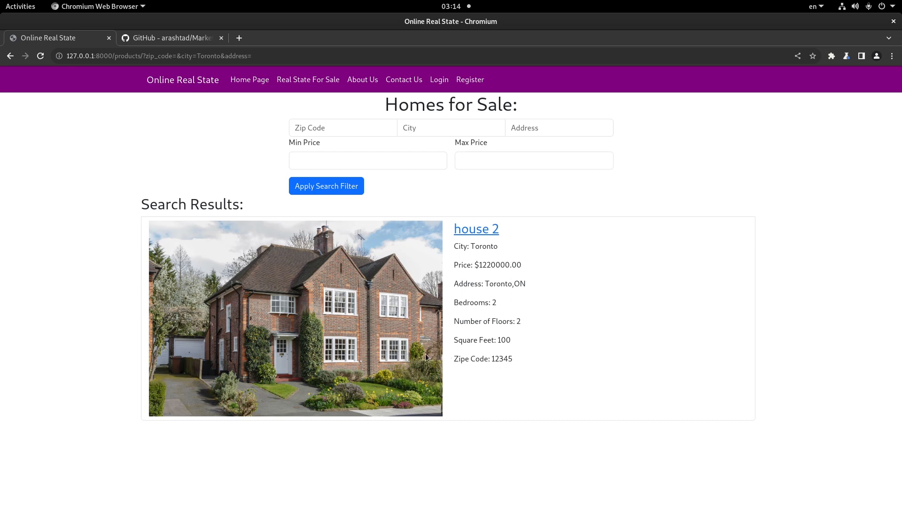
pyautogui.moveTo(394, 186)
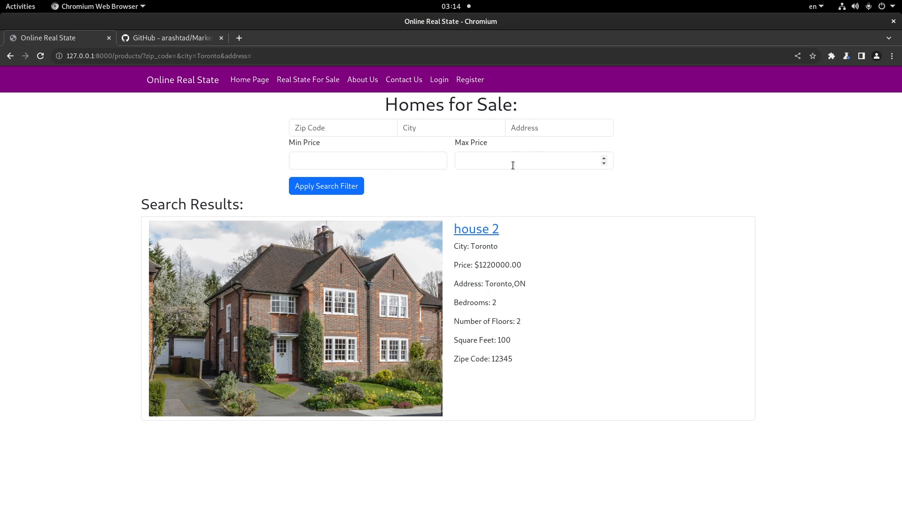
pyautogui.moveTo(389, 196)
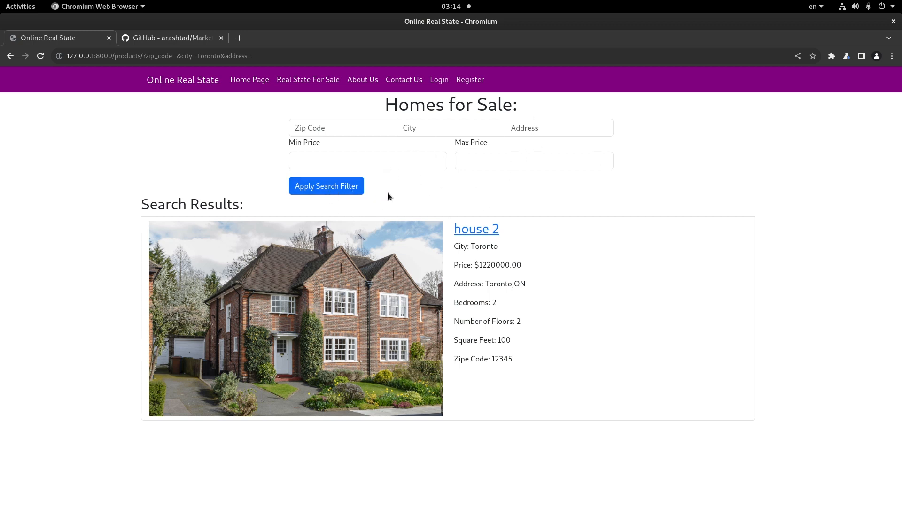
pyautogui.moveTo(391, 196)
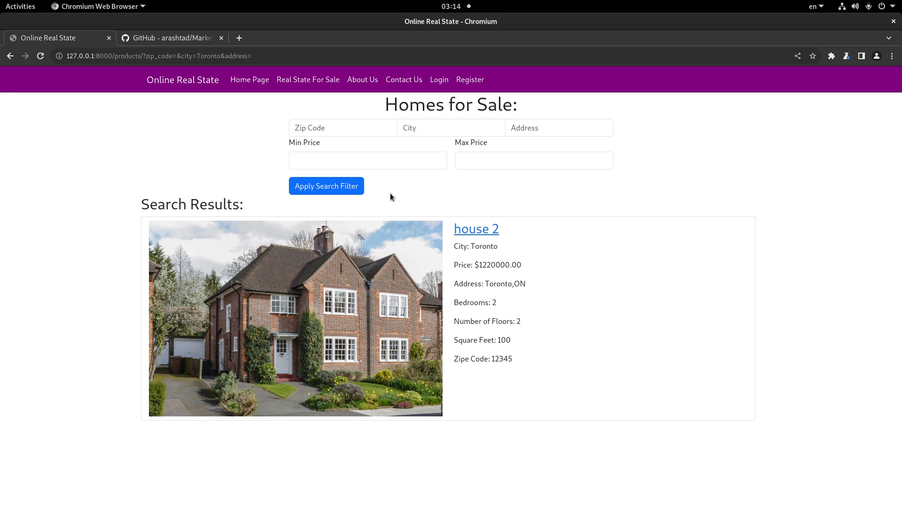
# - Bring up the login form from the navbar Login link
pyautogui.click(438, 79)
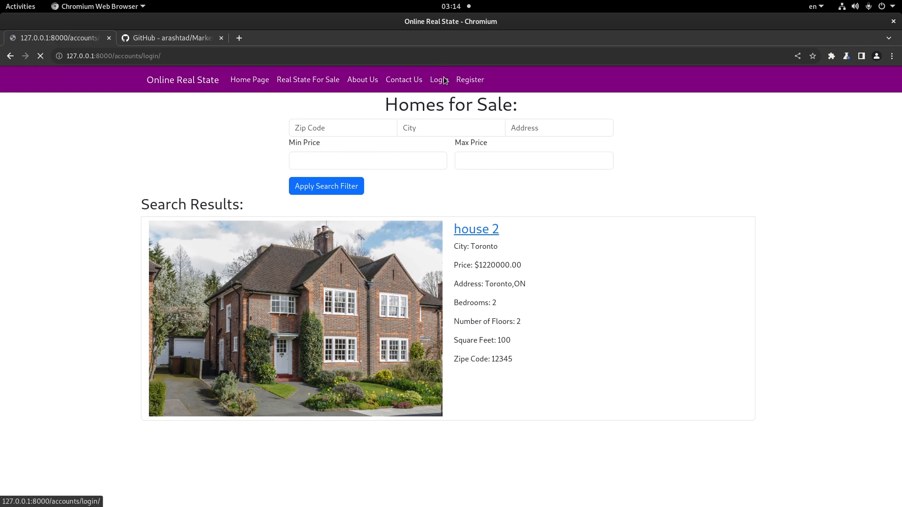
pyautogui.click(439, 79)
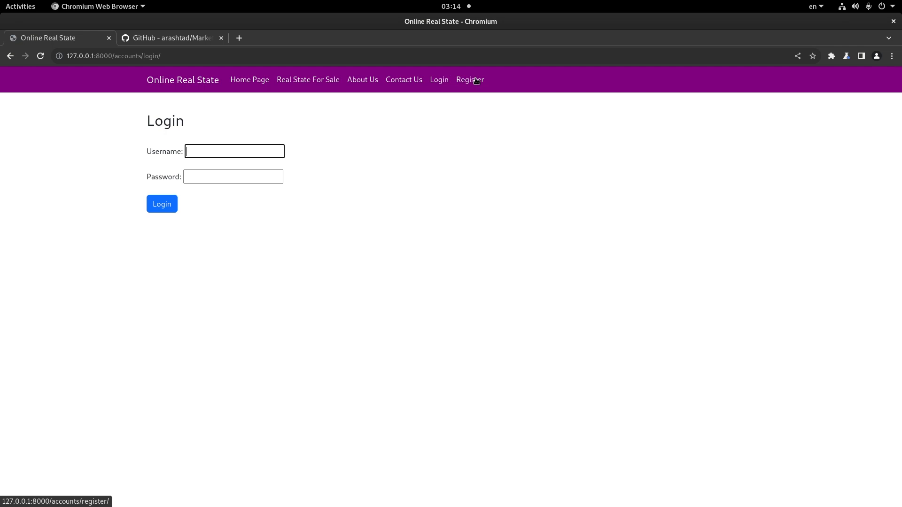
# - Visit the account registration form and review its fields
pyautogui.click(470, 79)
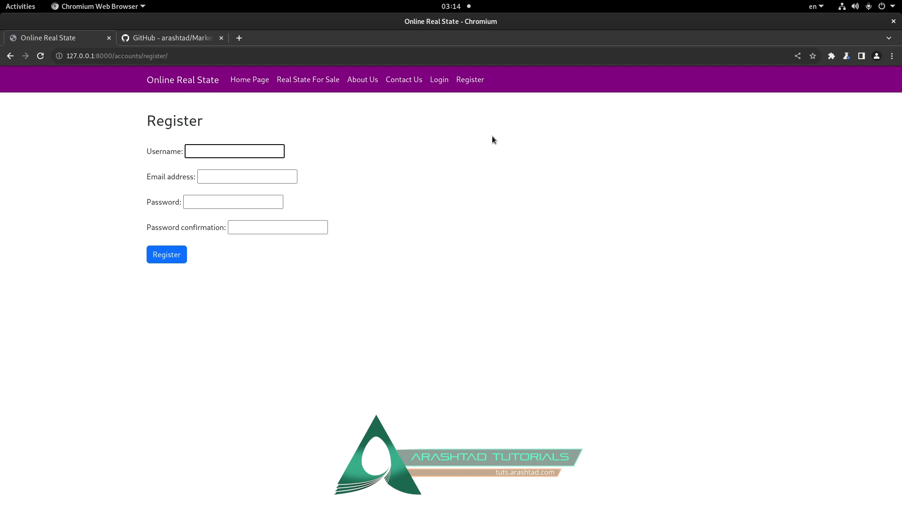
pyautogui.click(234, 151)
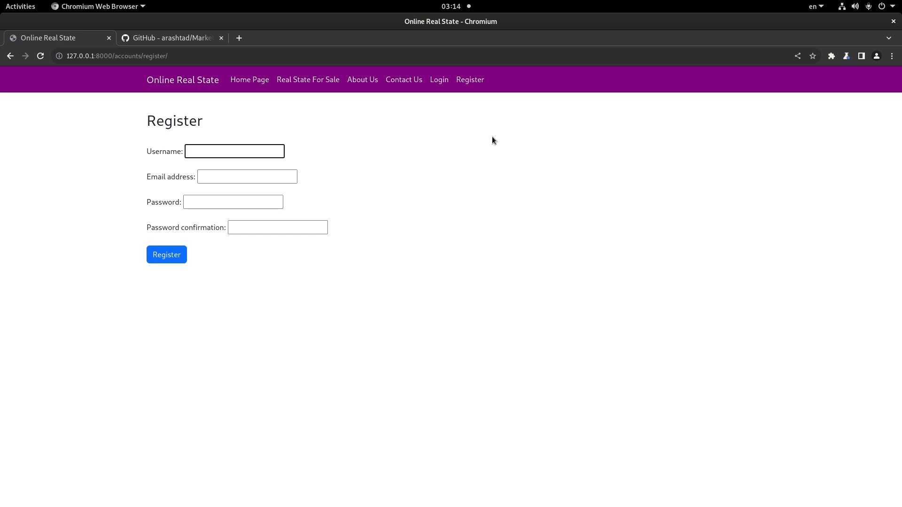
pyautogui.click(234, 151)
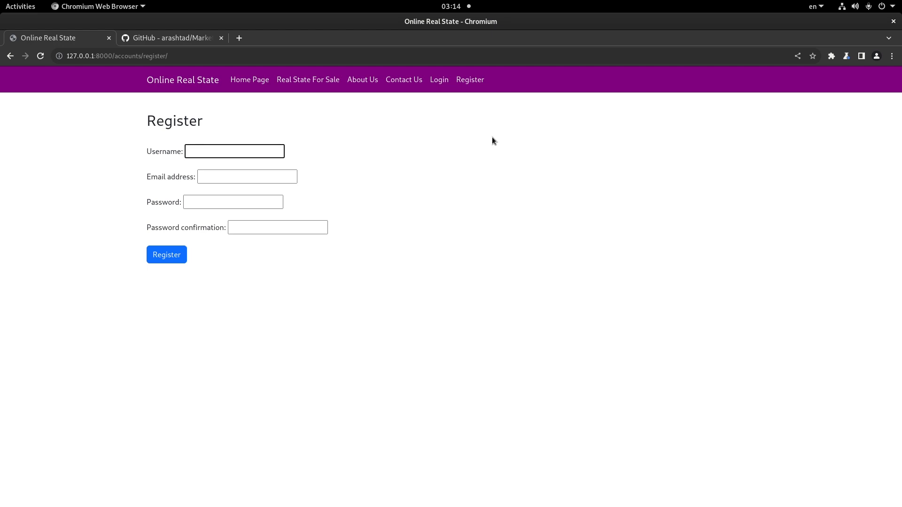
pyautogui.click(234, 151)
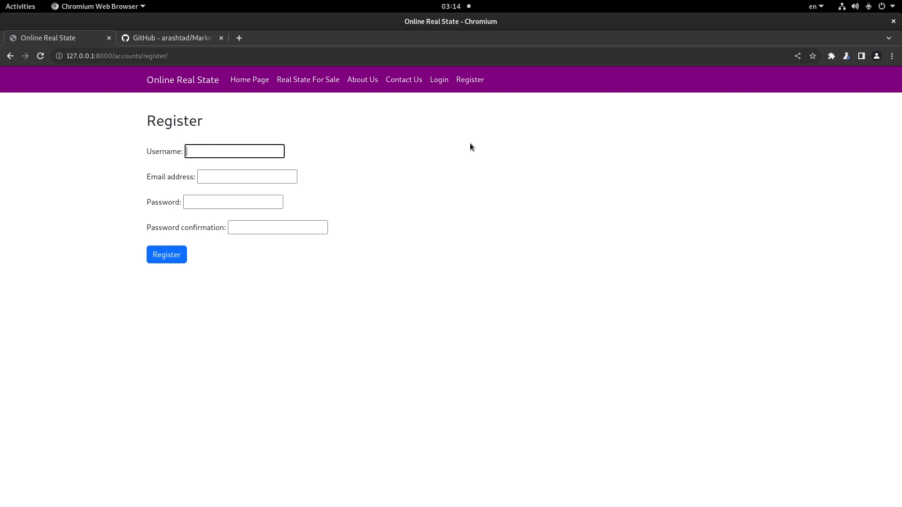
pyautogui.moveTo(463, 149)
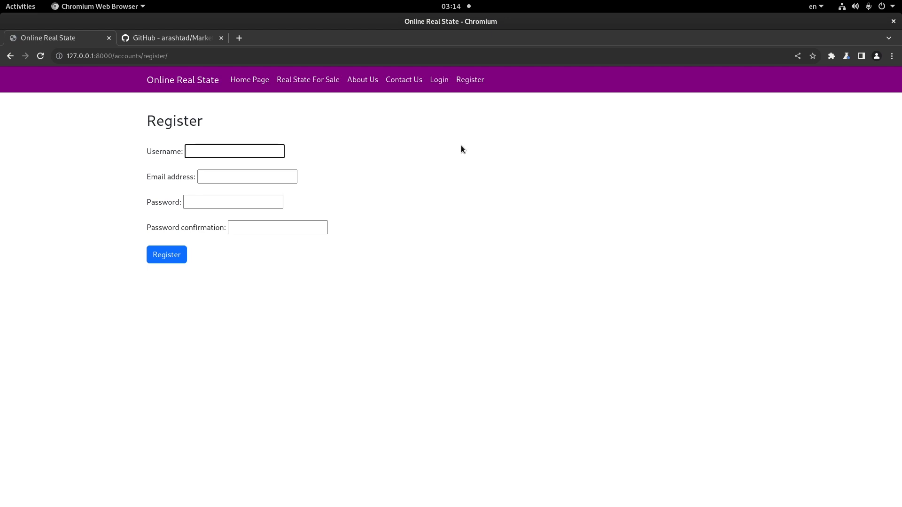
pyautogui.click(234, 150)
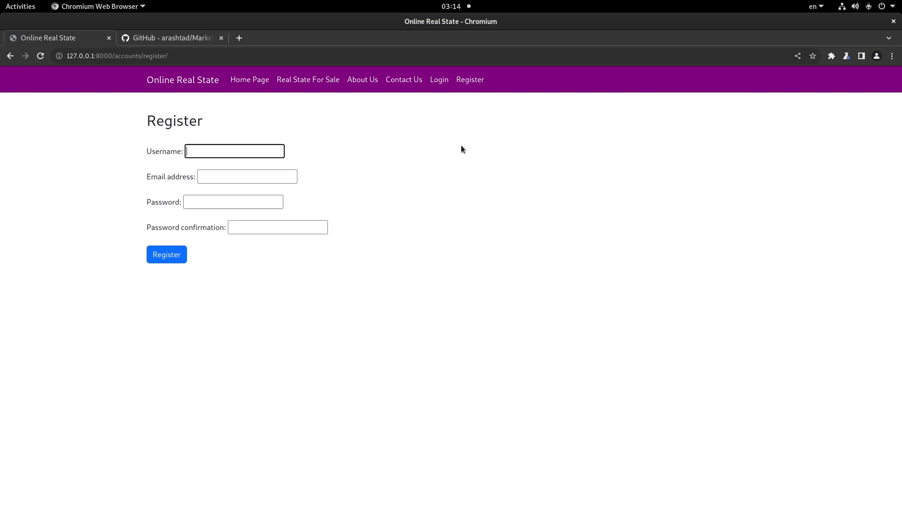
pyautogui.moveTo(324, 75)
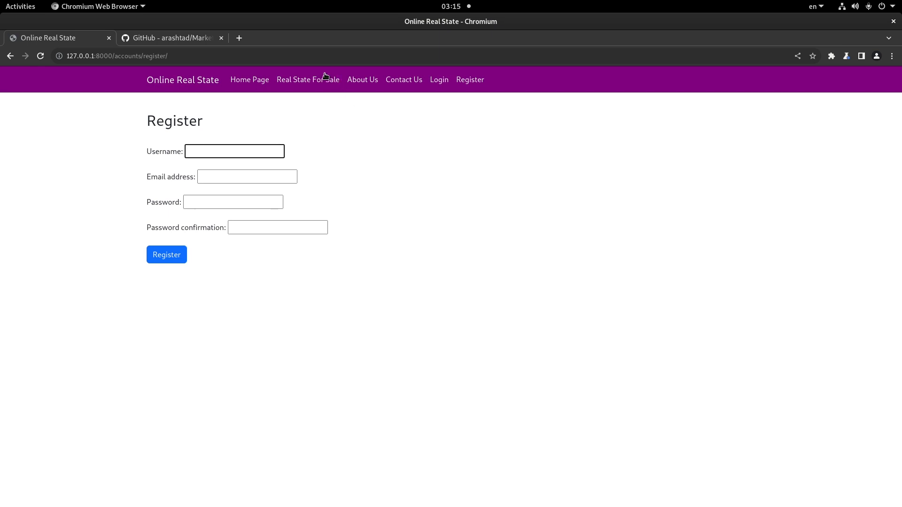
pyautogui.moveTo(321, 81)
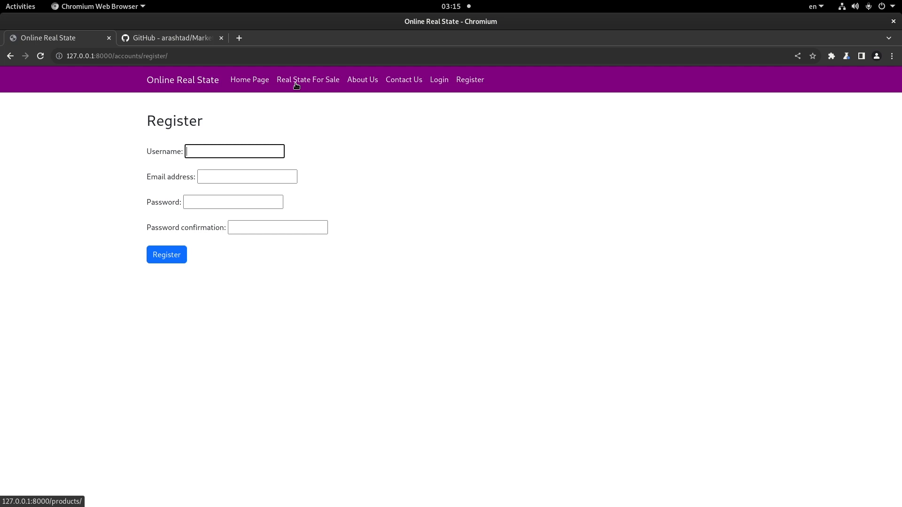
pyautogui.moveTo(419, 103)
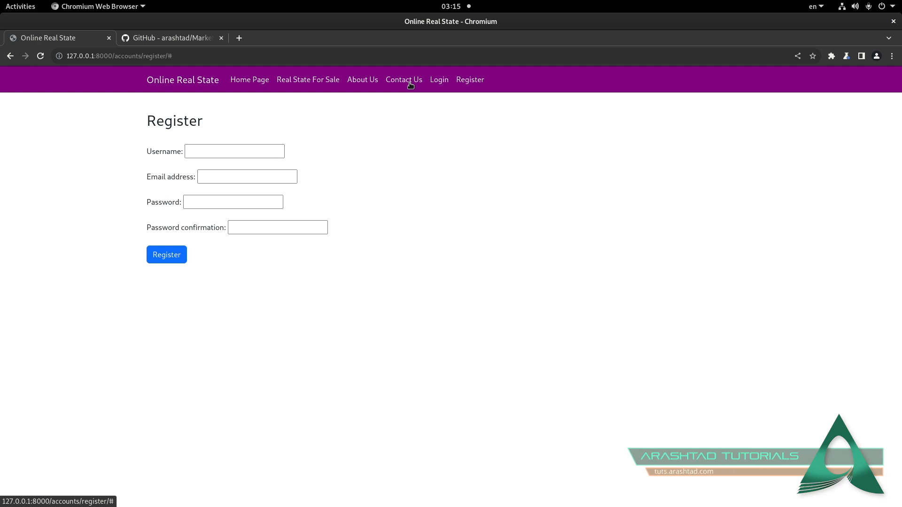
pyautogui.moveTo(249, 79)
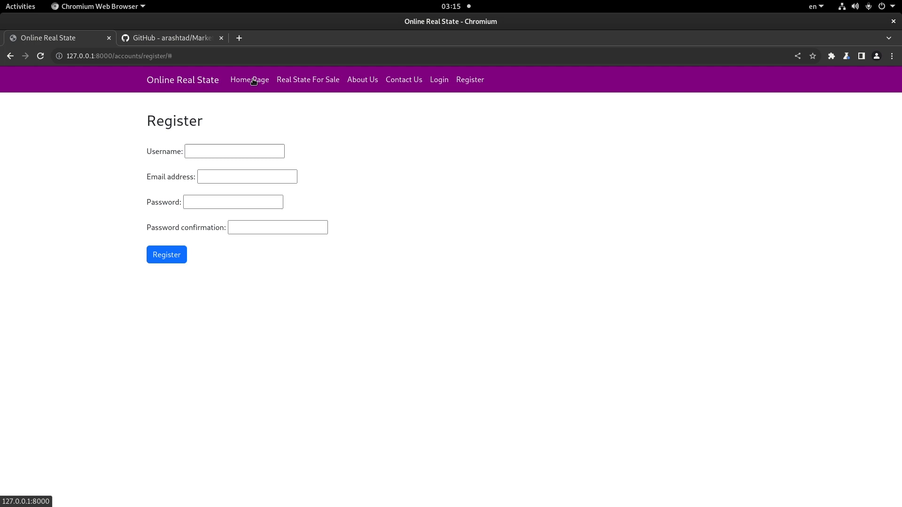
# - Return to the site's home page, then show the project's GitHub repository tab
pyautogui.click(249, 79)
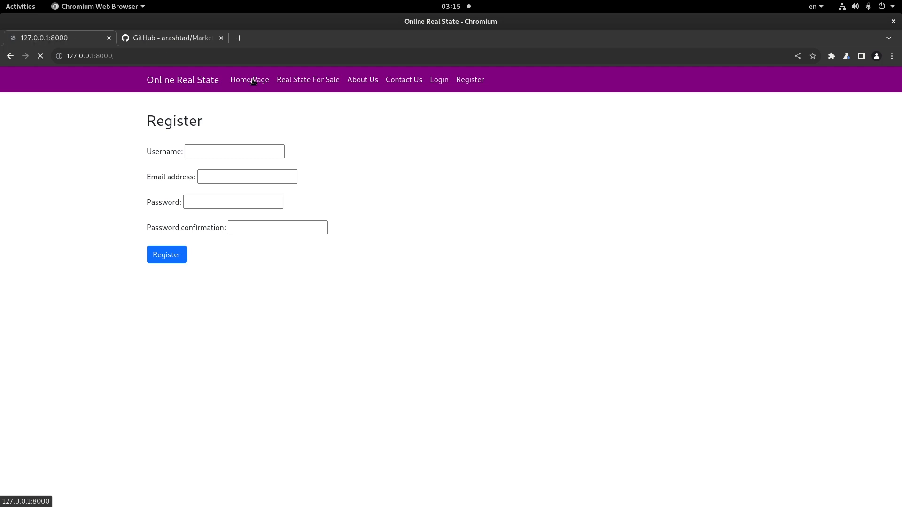
pyautogui.click(249, 79)
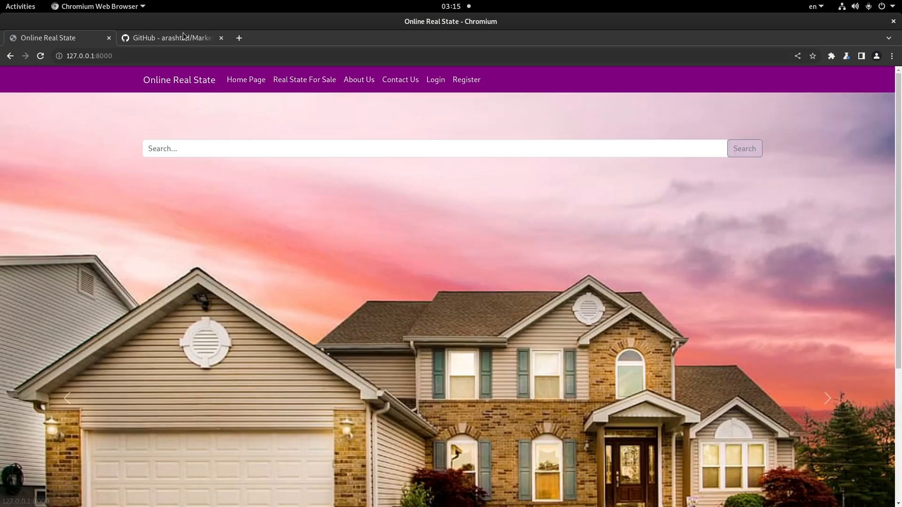
pyautogui.click(170, 37)
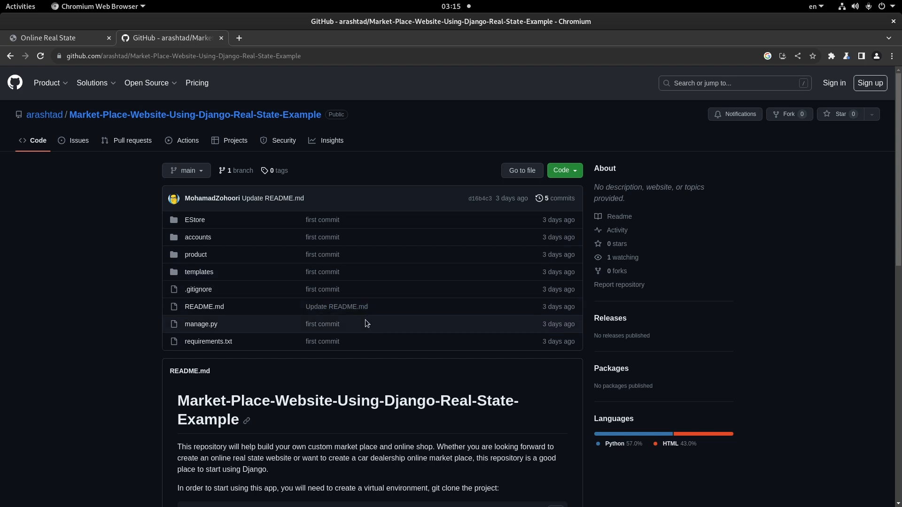
pyautogui.moveTo(194, 128)
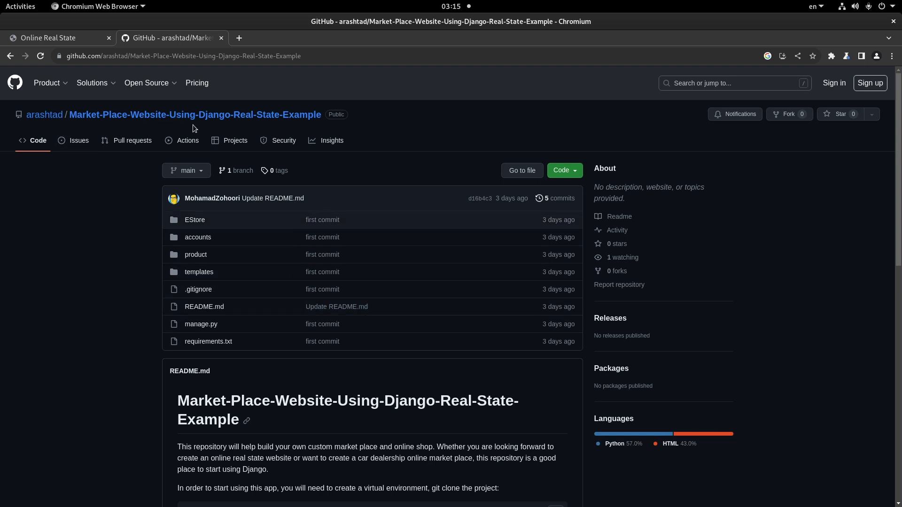
pyautogui.moveTo(348, 132)
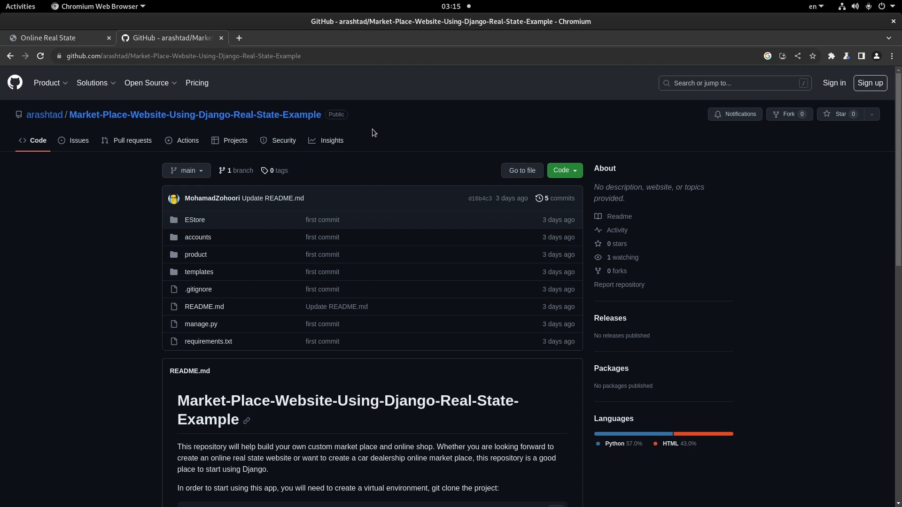
pyautogui.scroll(-3)
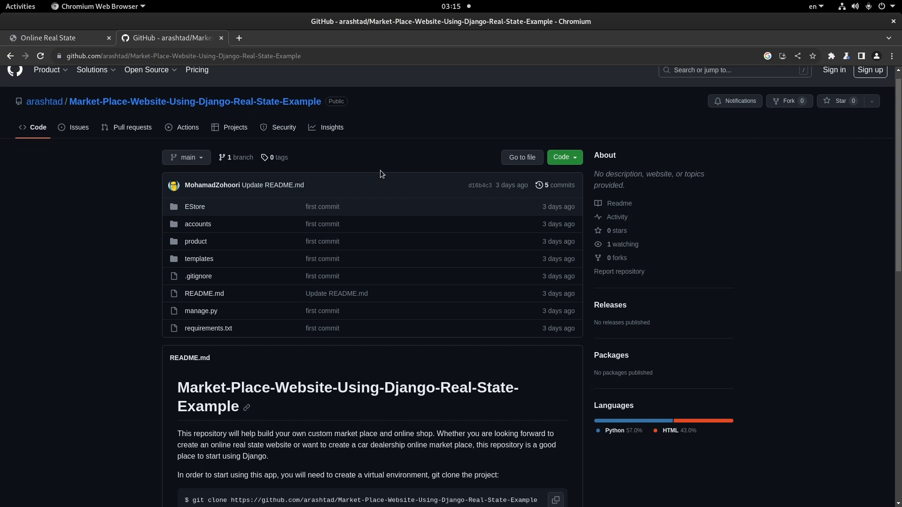
pyautogui.scroll(-3)
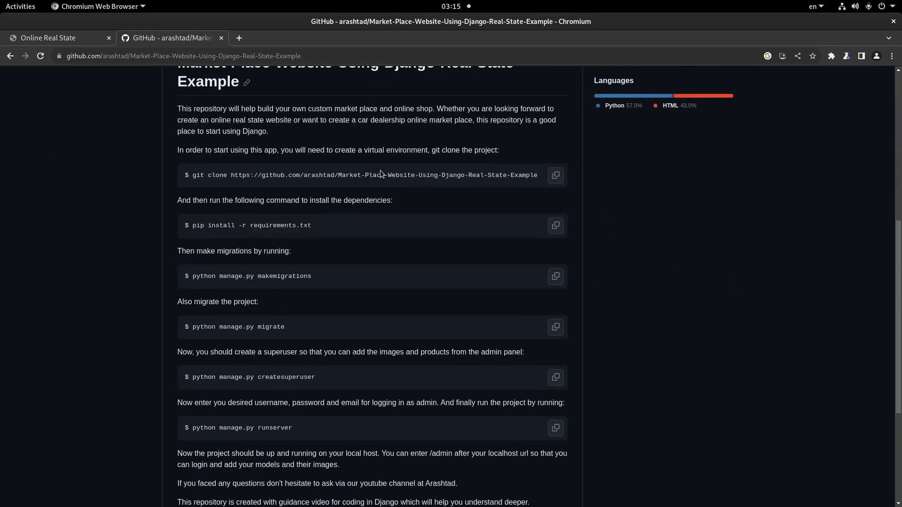
pyautogui.scroll(-3)
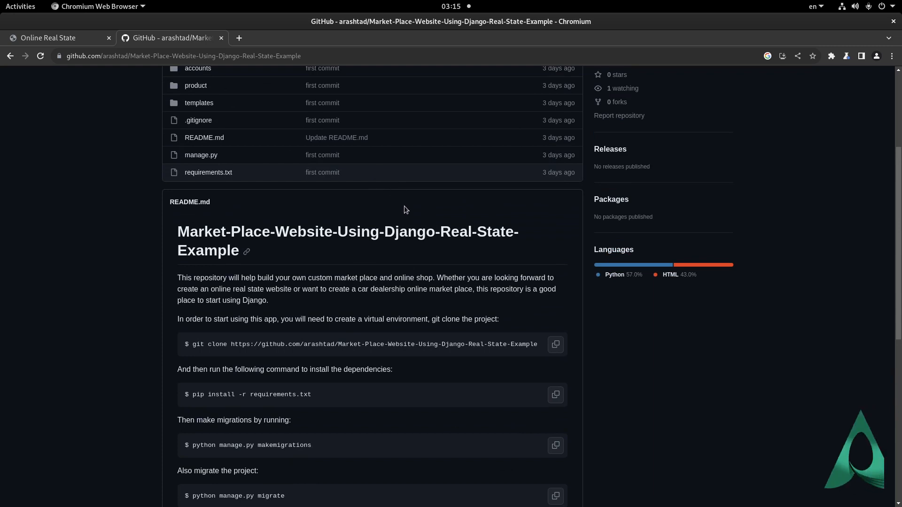
pyautogui.scroll(3)
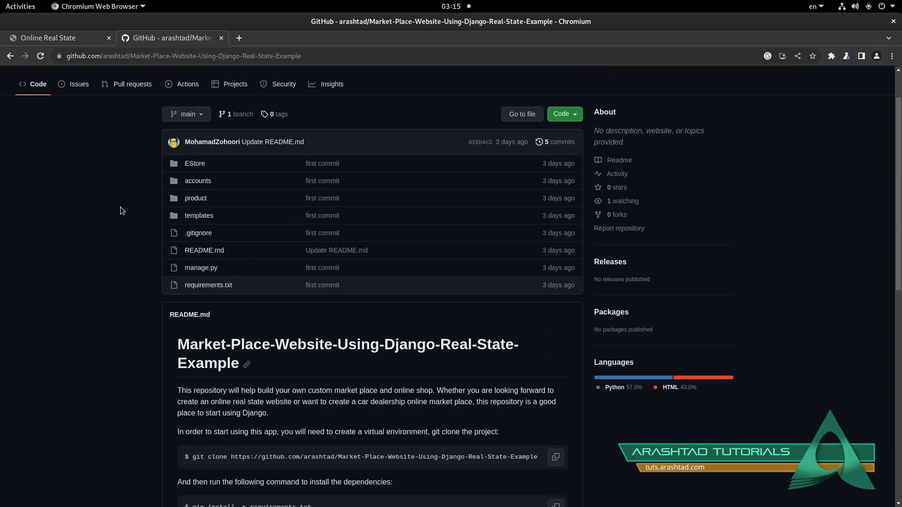
pyautogui.scroll(-3)
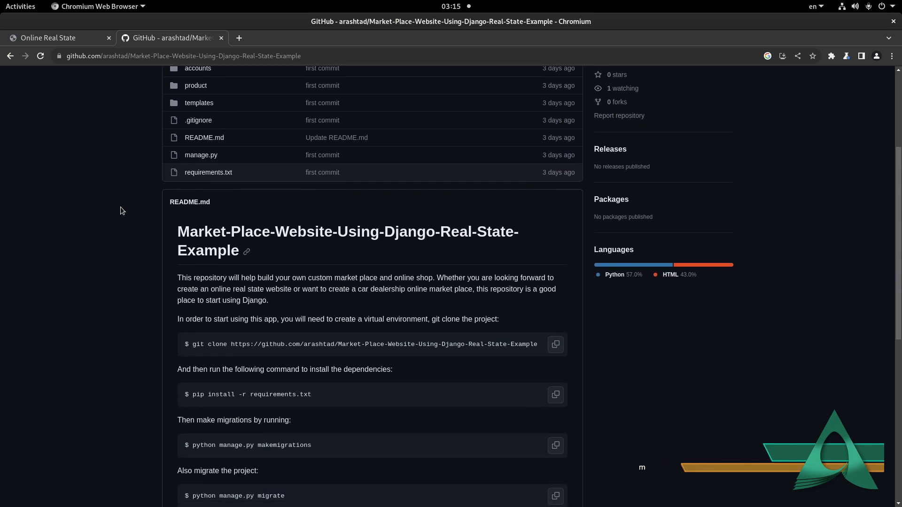
pyautogui.scroll(3)
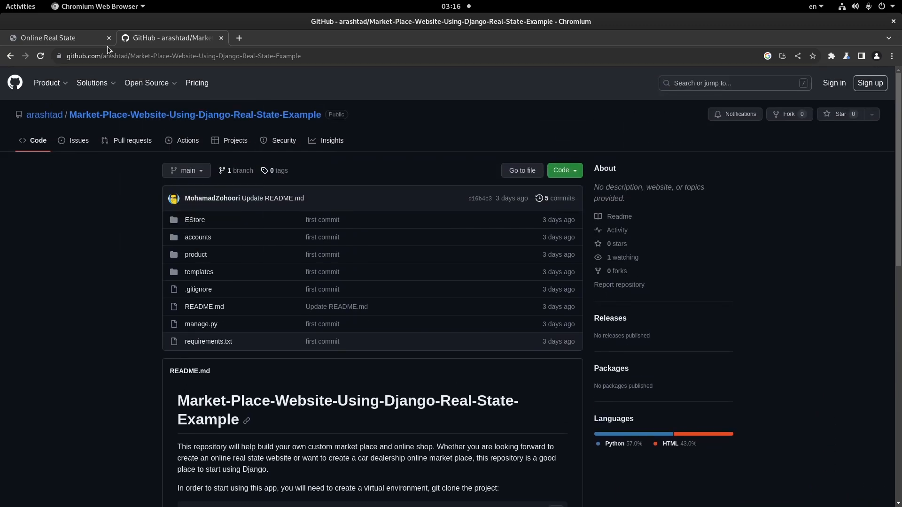
pyautogui.click(48, 37)
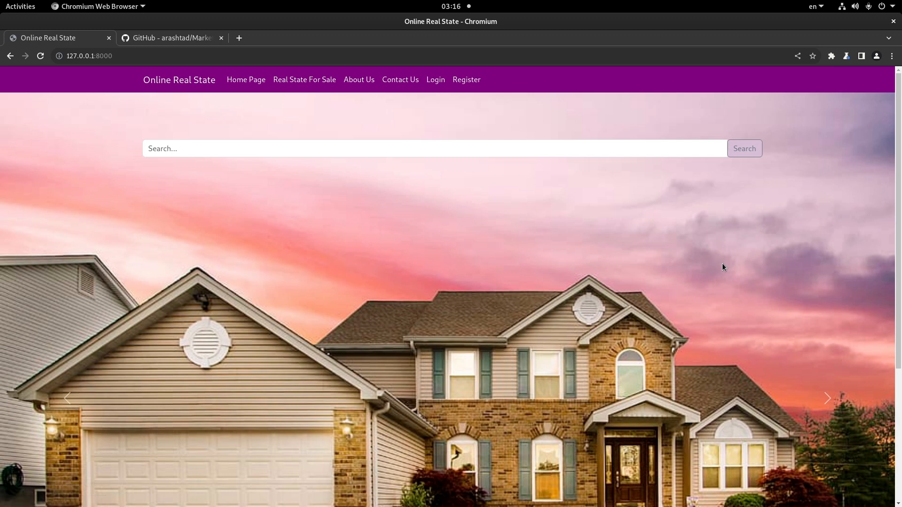
pyautogui.moveTo(579, 148)
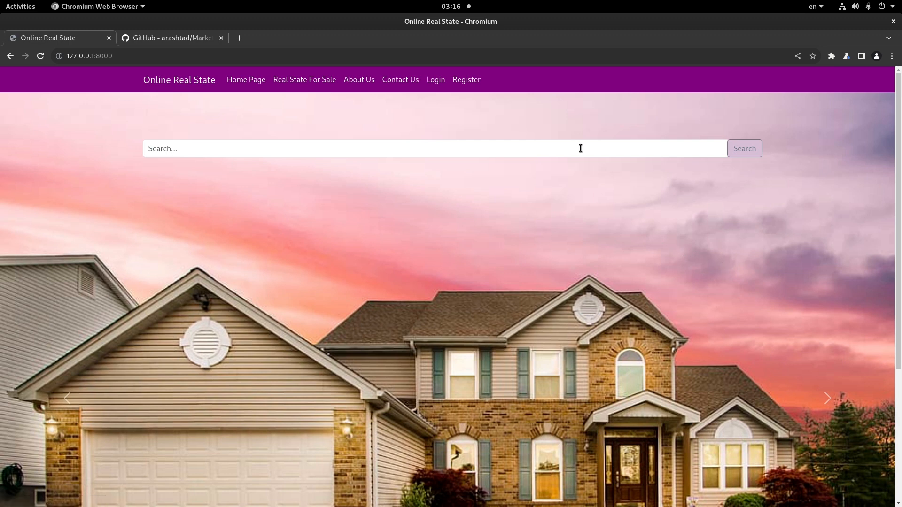
pyautogui.moveTo(400, 79)
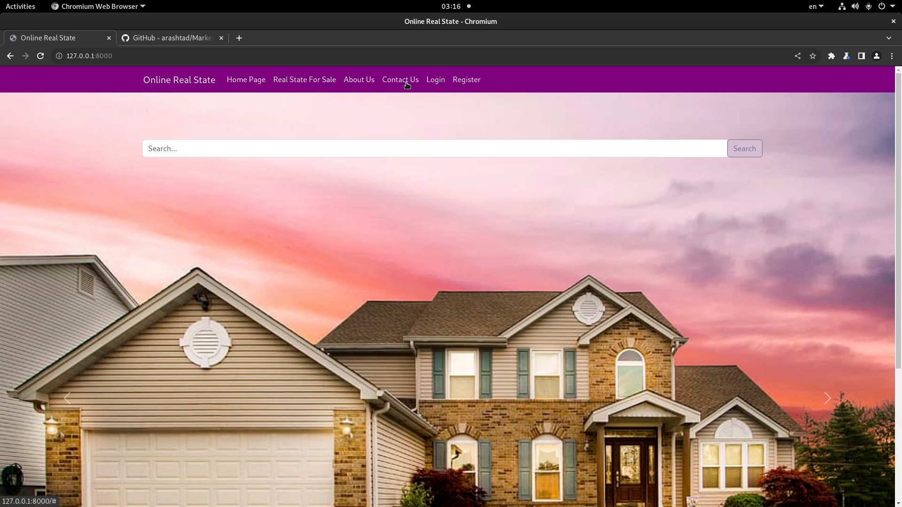